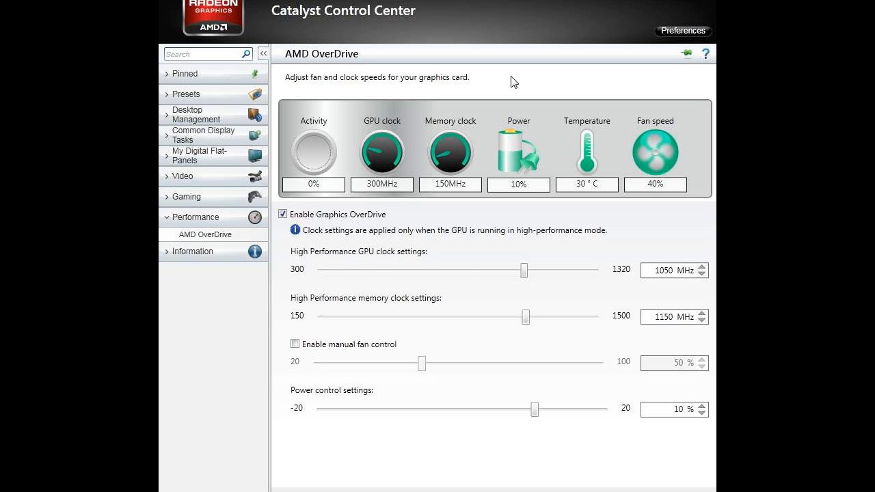
mouse_move(538, 149)
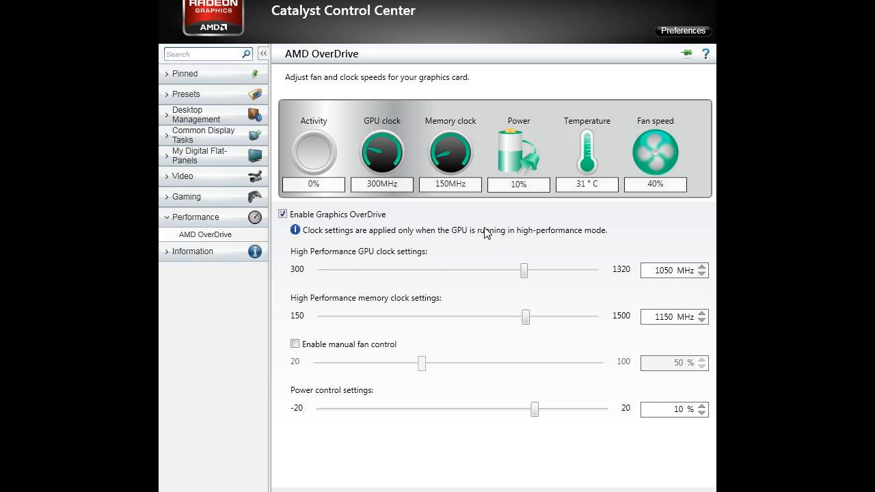
mouse_move(284, 178)
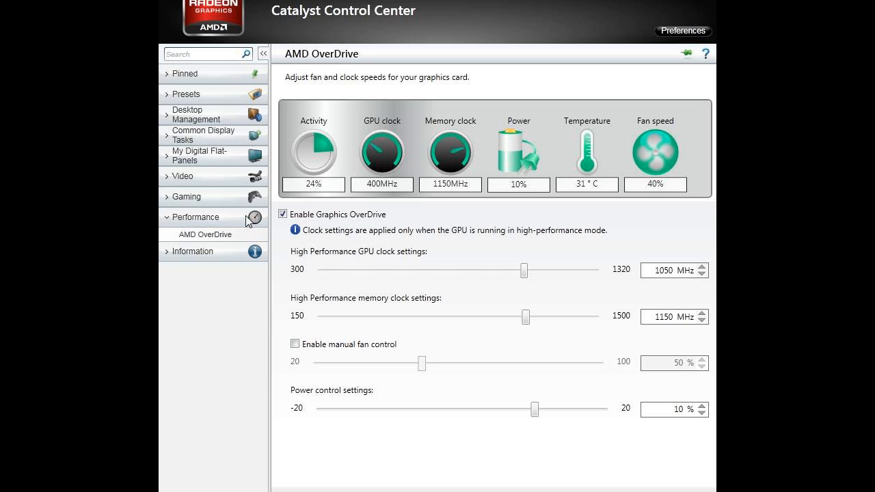
click(683, 31)
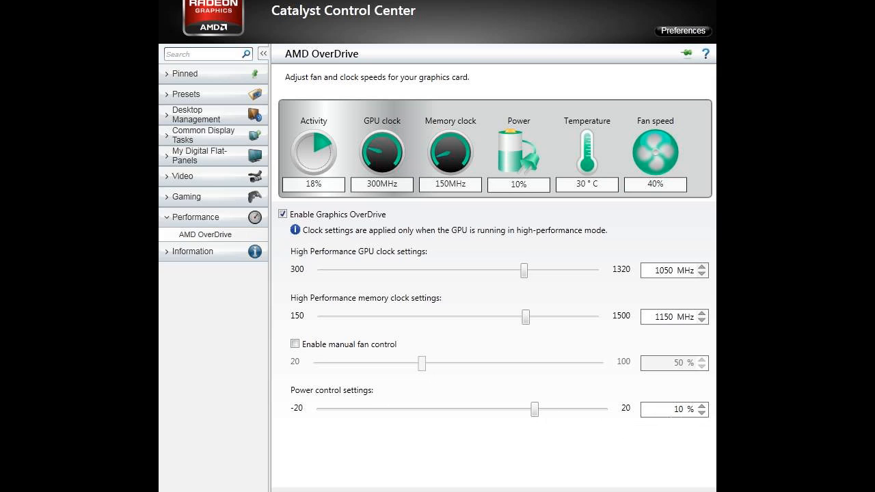
mouse_move(478, 269)
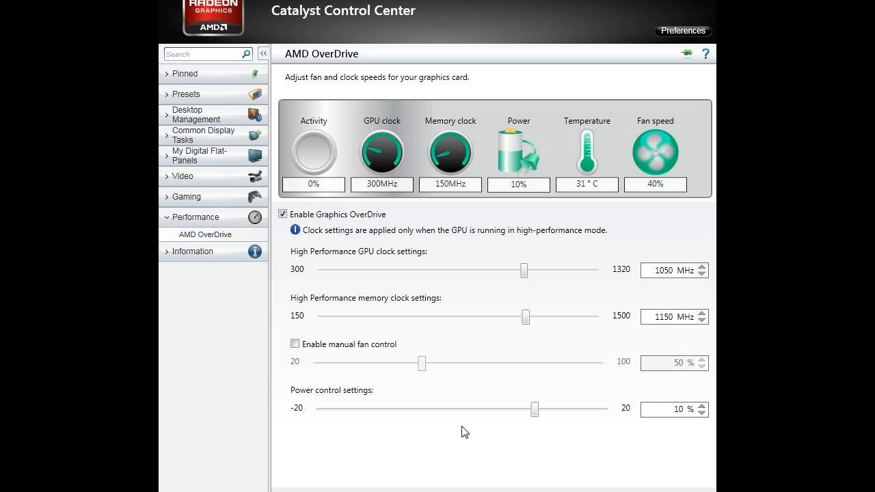
mouse_move(465, 413)
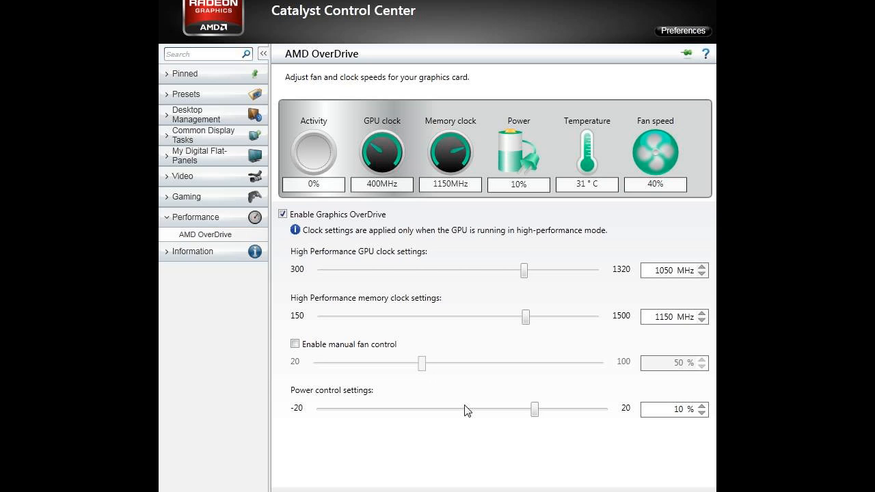
mouse_move(483, 386)
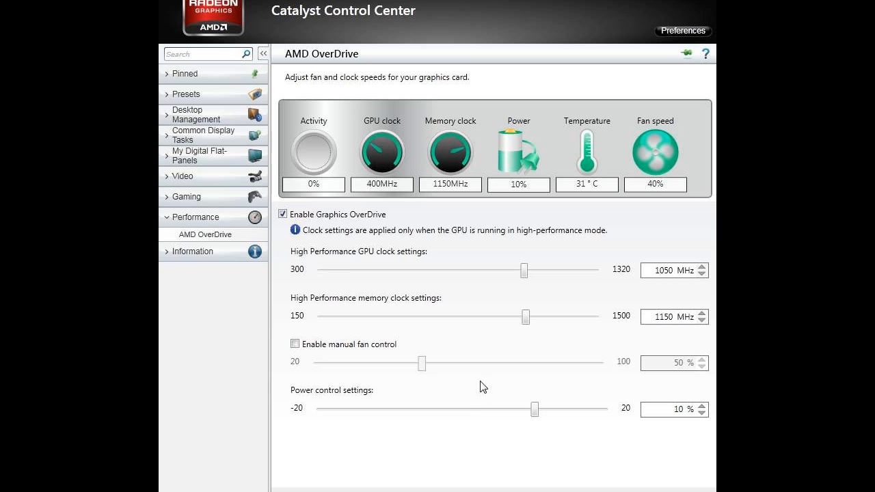